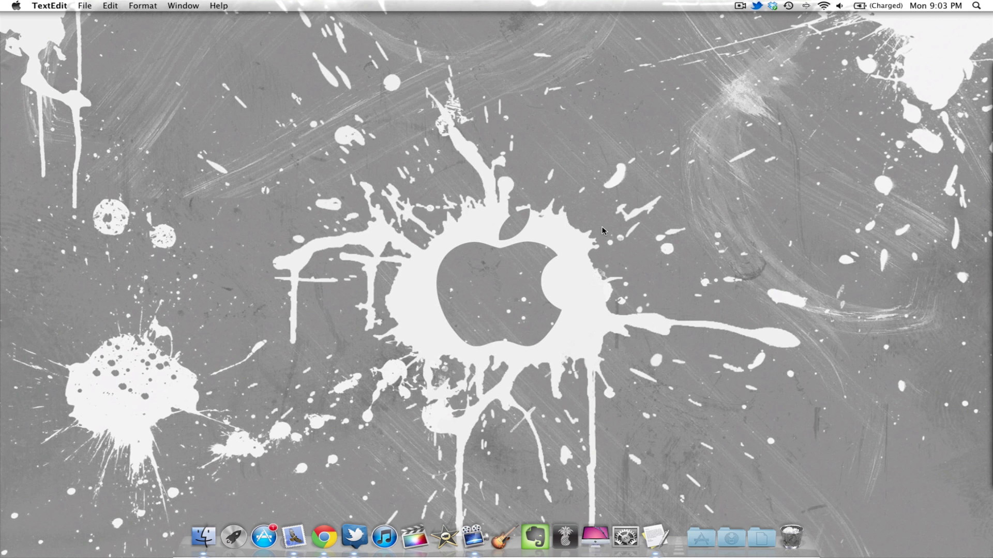
pyautogui.moveTo(758, 298)
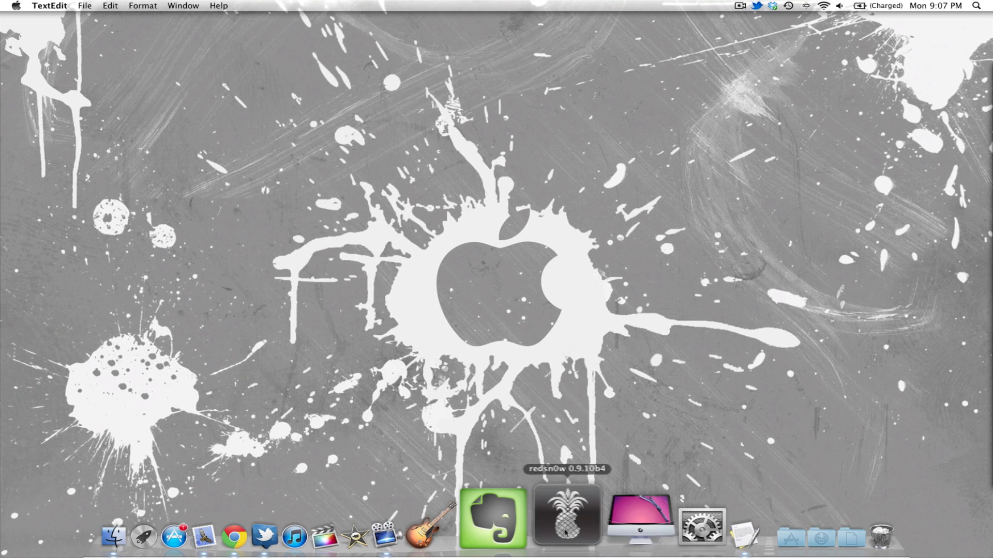
# Launch redsn0w 0.9.10b4 from the Dock
pyautogui.click(565, 514)
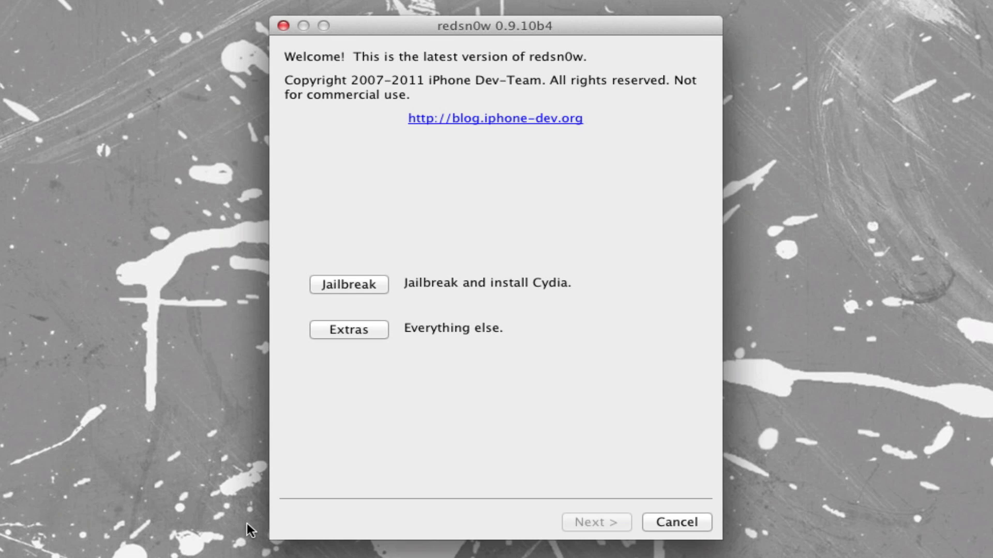
pyautogui.moveTo(412, 235)
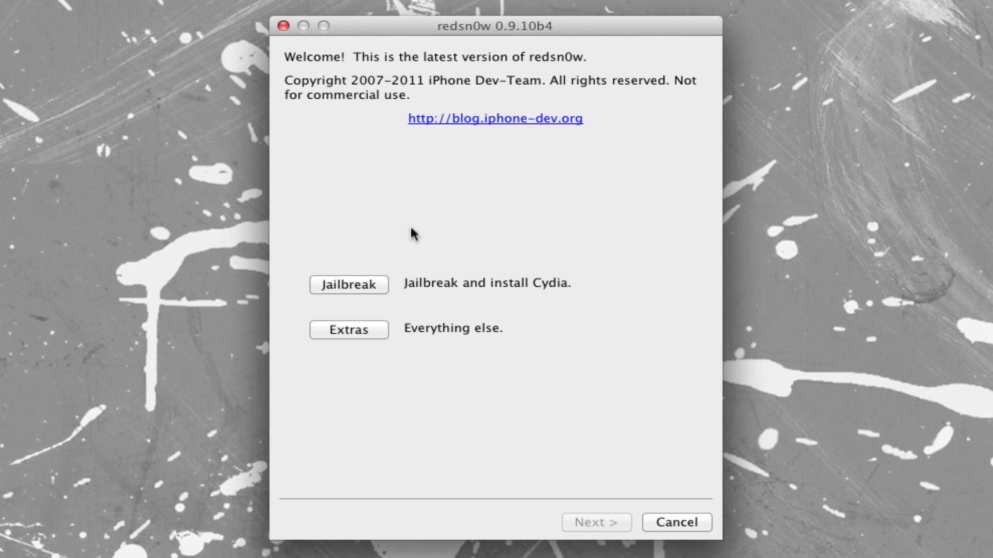
# Start the jailbreak from the redsn0w welcome screen
pyautogui.click(348, 284)
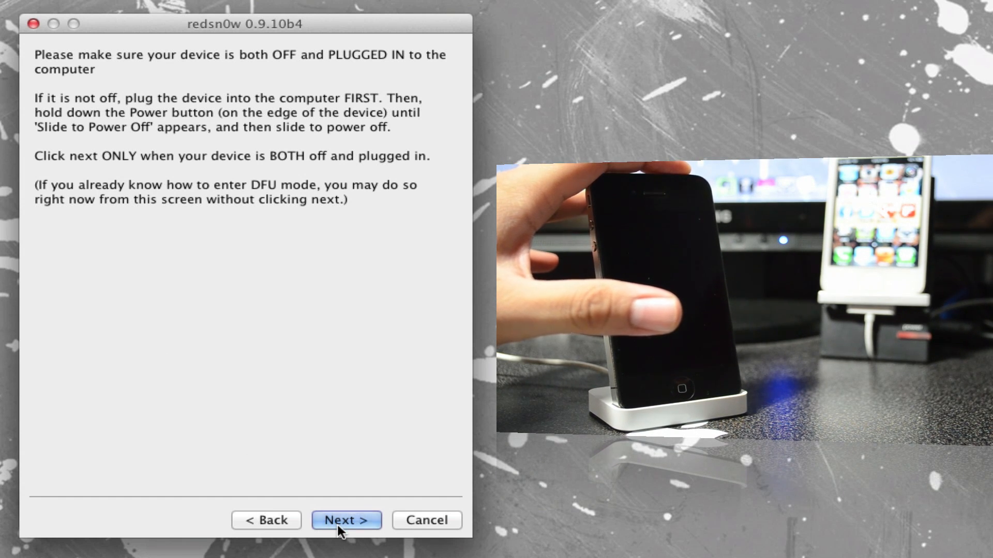
pyautogui.click(345, 519)
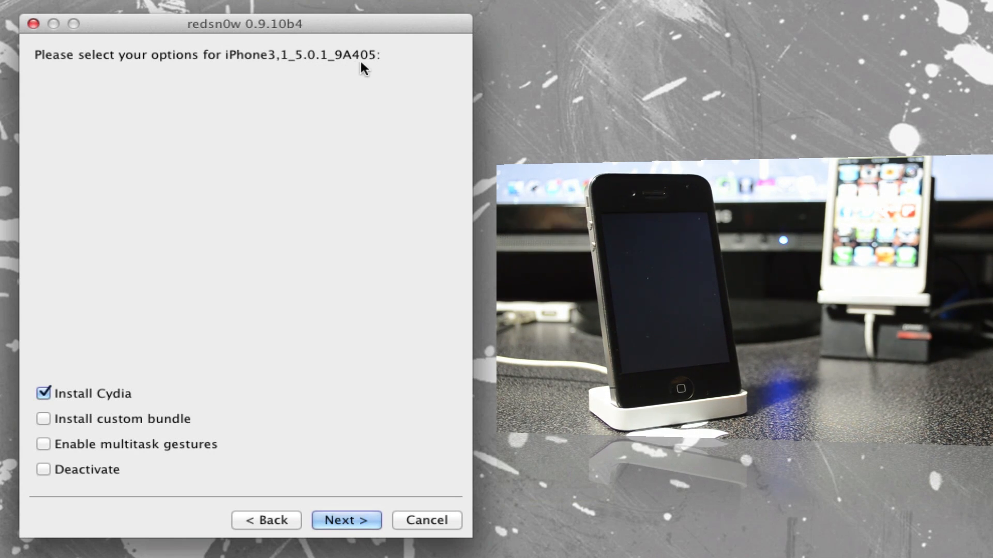
pyautogui.moveTo(301, 73)
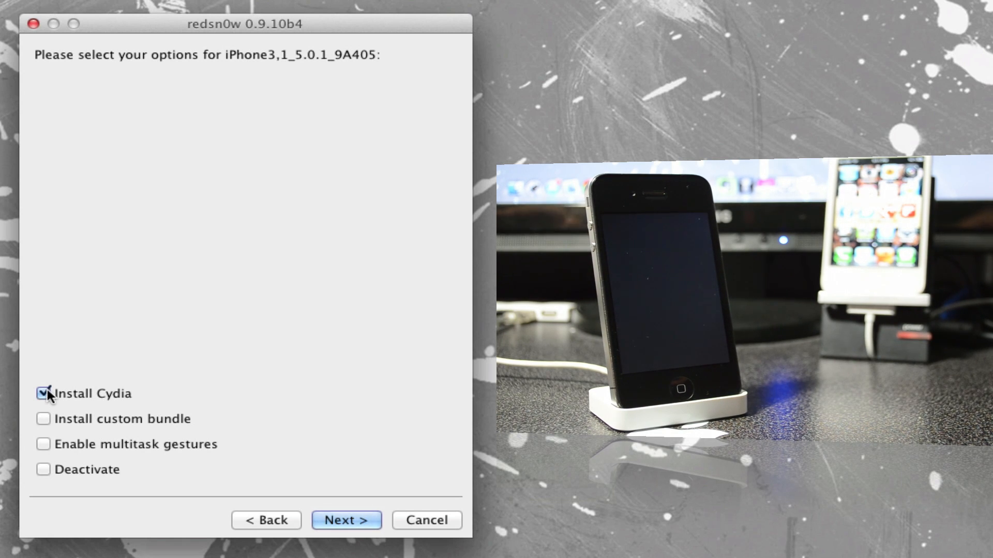
# Toggle Install Cydia off and back on so it is the only selected option
pyautogui.click(43, 393)
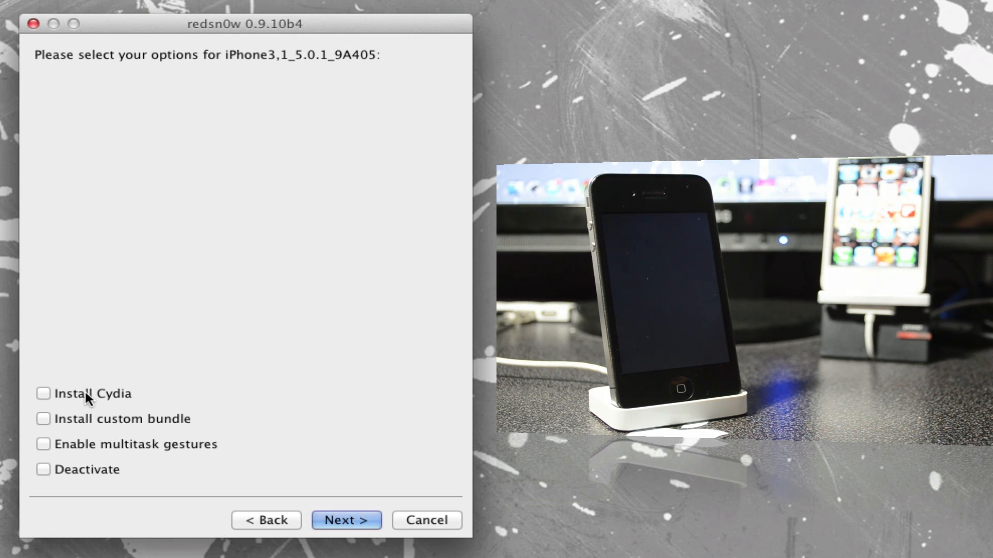
pyautogui.click(43, 393)
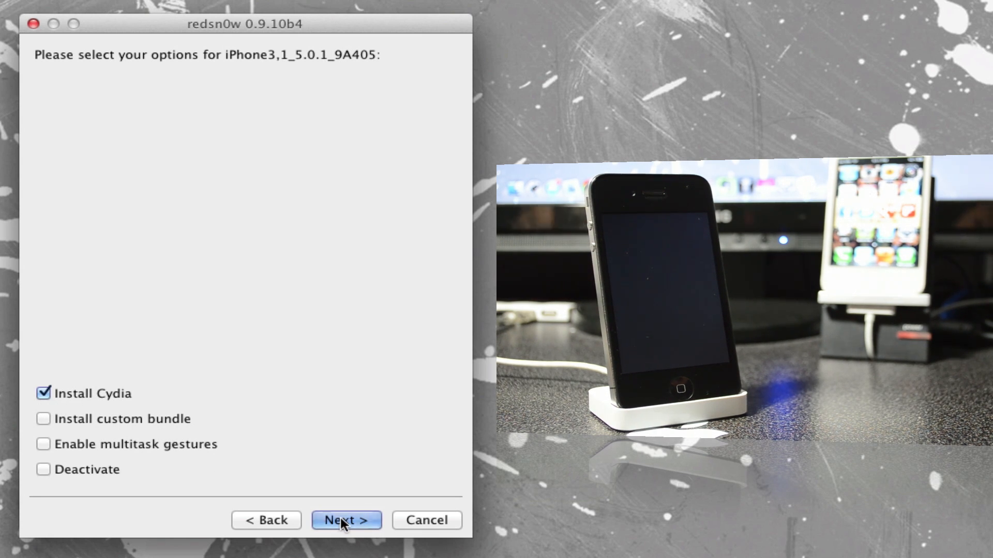
pyautogui.click(345, 520)
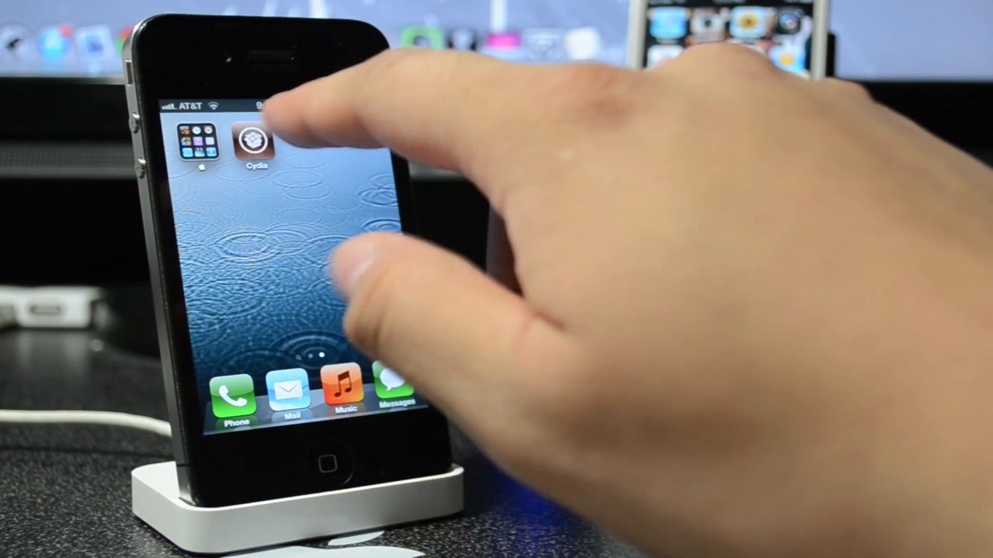
# Open Cydia, choose User, confirm with Done, and scroll the Home page
pyautogui.click(257, 143)
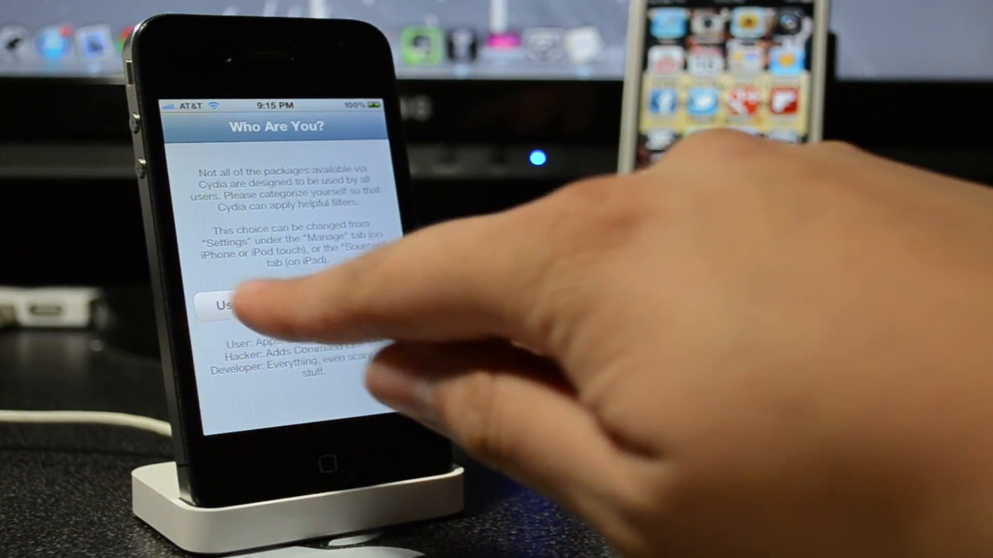
pyautogui.click(230, 305)
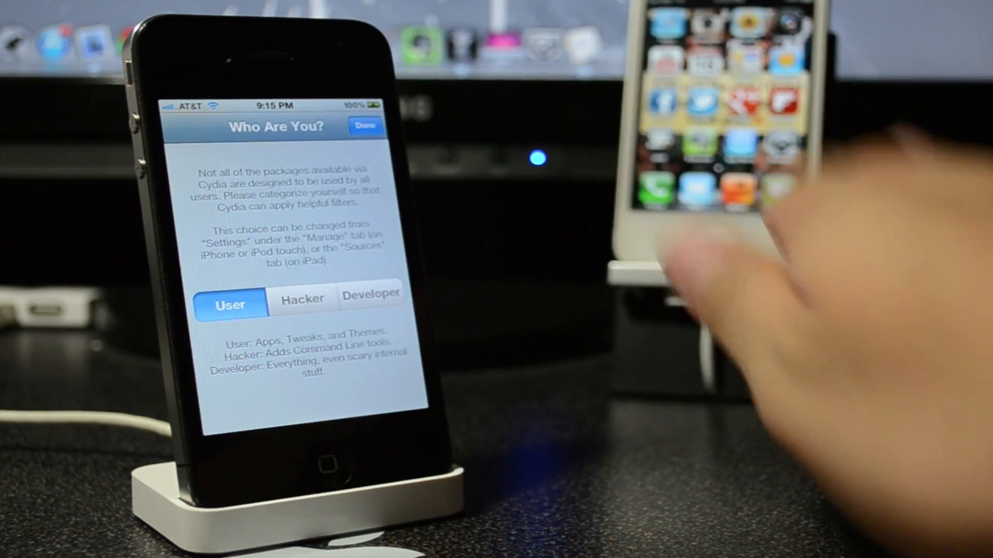
pyautogui.click(303, 299)
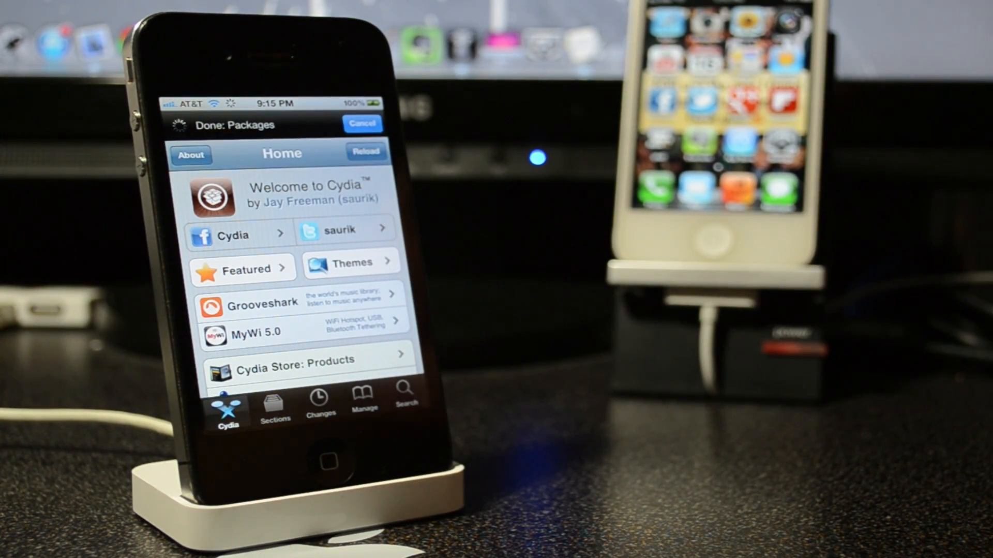
pyautogui.scroll(-3)
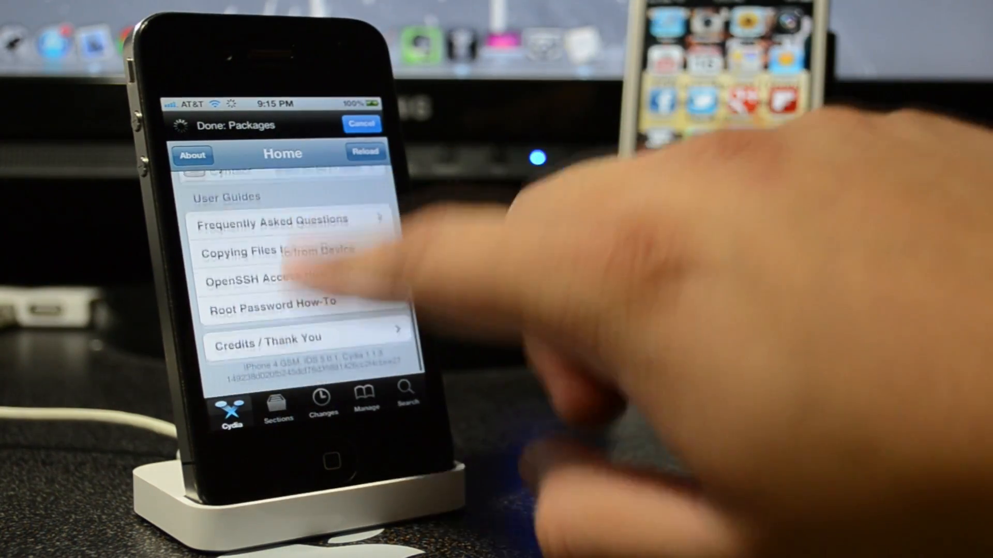